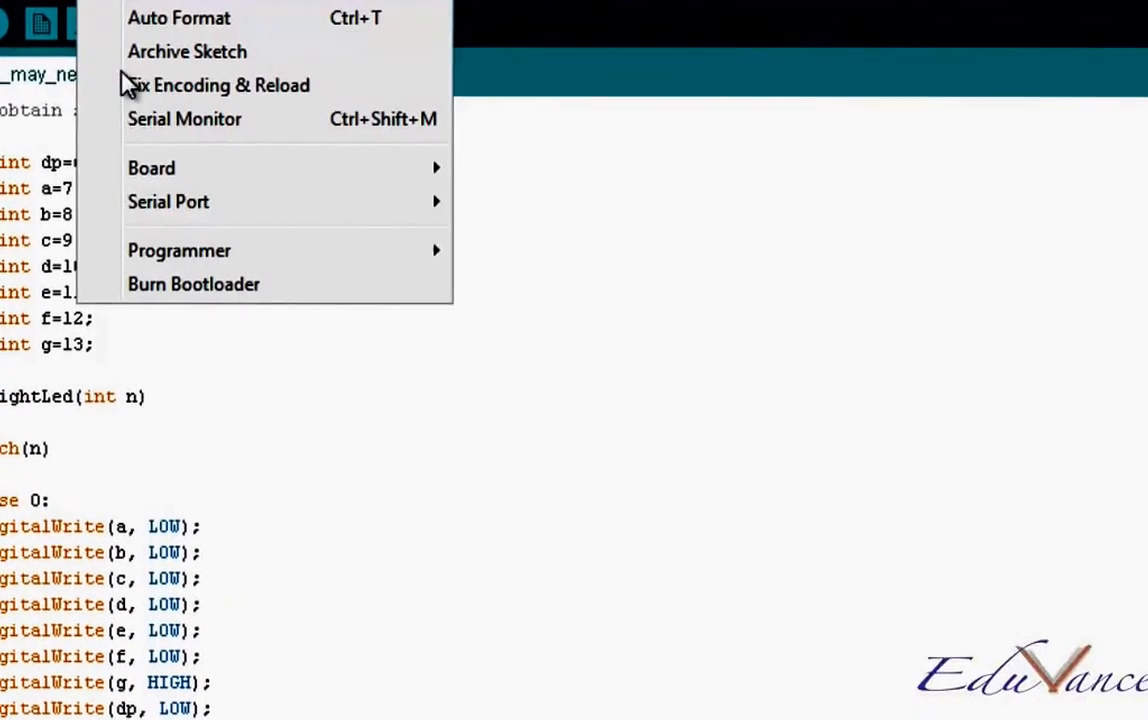
Step: Choose the Arduino board type matching the connected board from the Tools board list
{"action": "left_click", "coordinate": [151, 167]}
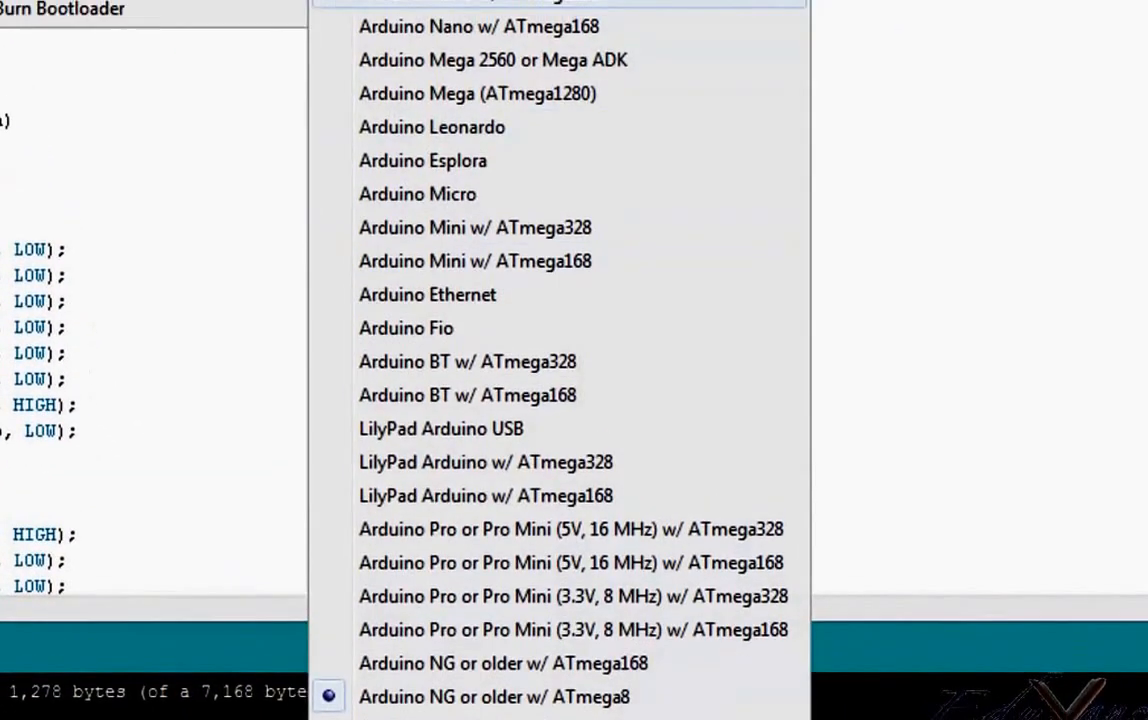
{"action": "left_click", "coordinate": [38, 56]}
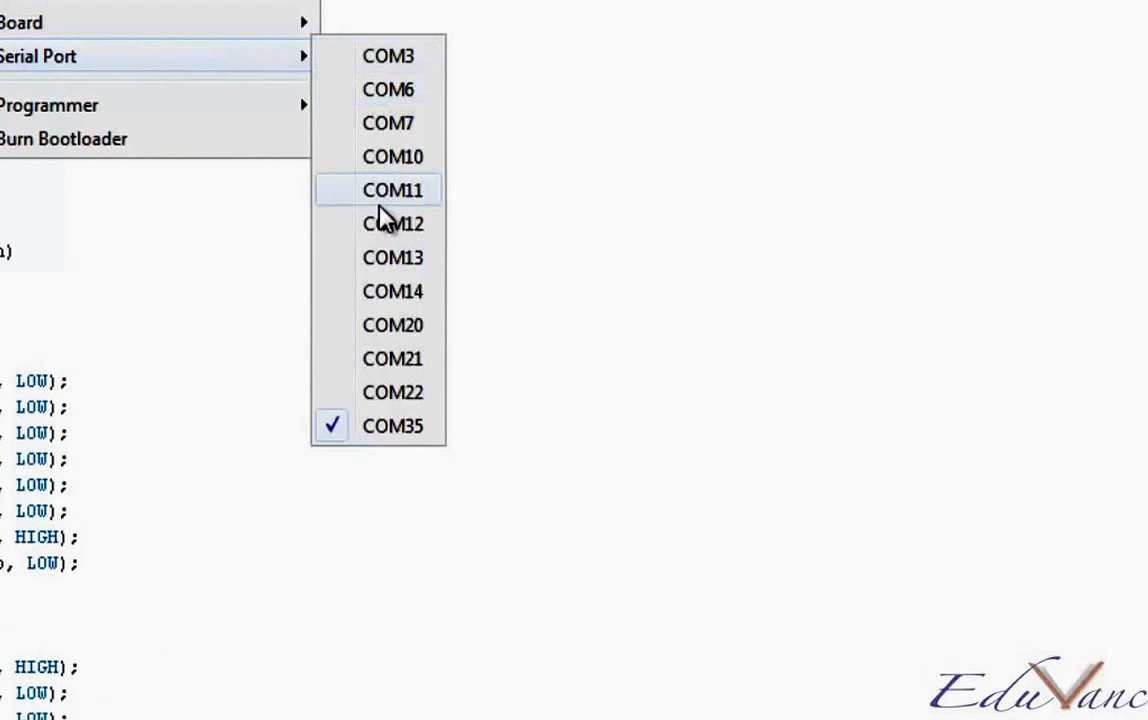
{"action": "mouse_move", "coordinate": [560, 7]}
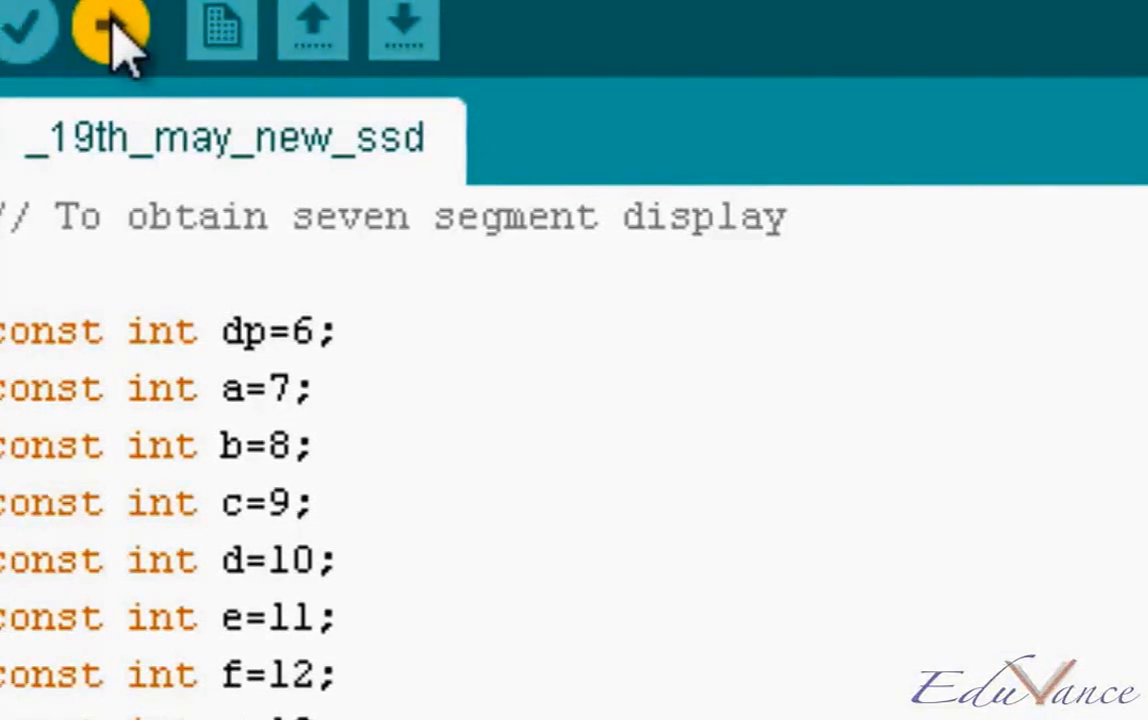
Step: Scroll down through the sketch to review the LightLed loop for digits 0–9
{"action": "scroll", "scroll_direction": "down", "scroll_amount": 3}
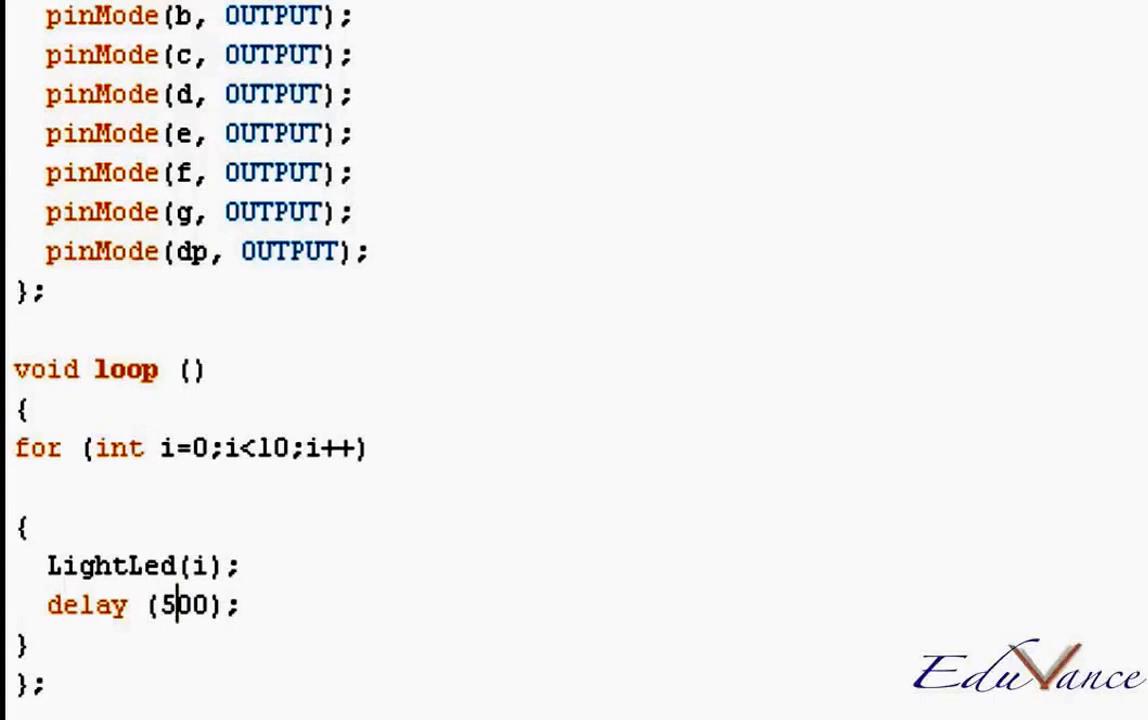
Step: Scroll the sketch to reach the loop's counter initializer for editing its start value
{"action": "scroll", "scroll_direction": "up", "scroll_amount": 3}
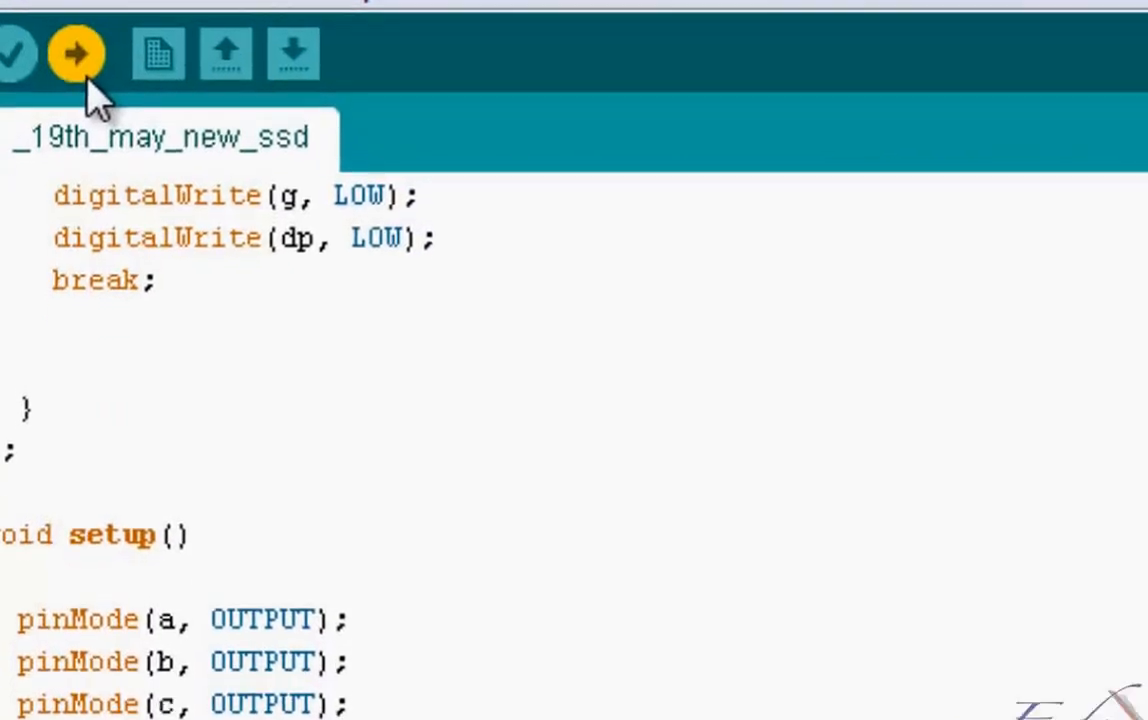
{"action": "scroll", "scroll_direction": "down", "scroll_amount": 3}
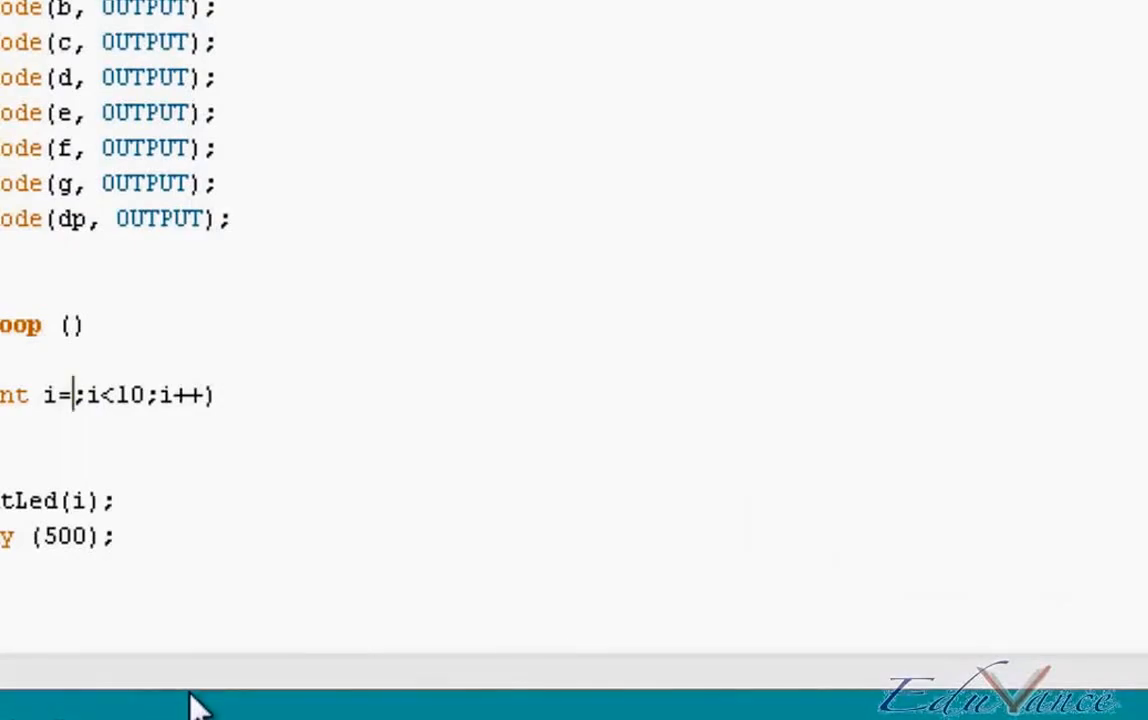